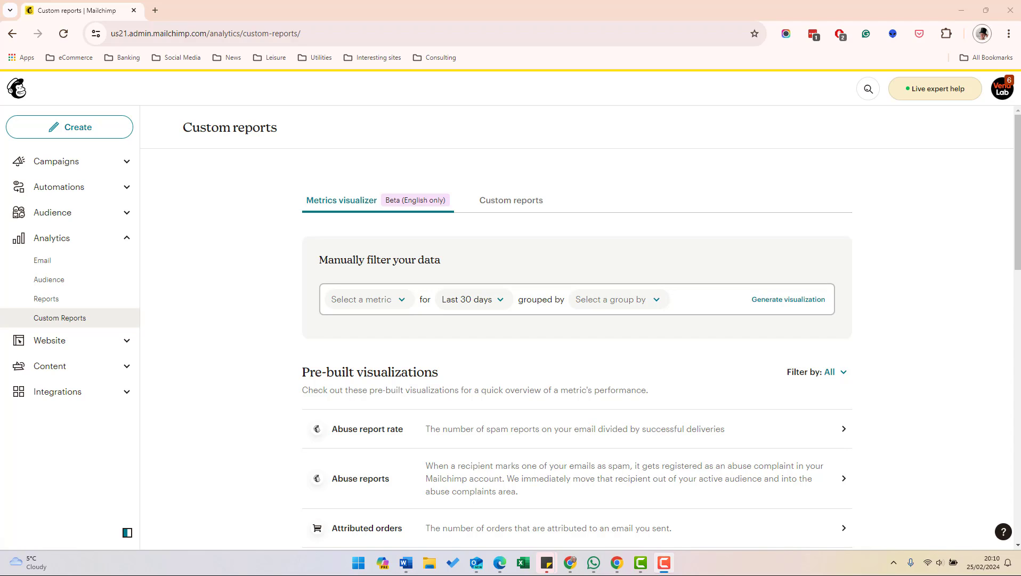
mouse_move(106, 189)
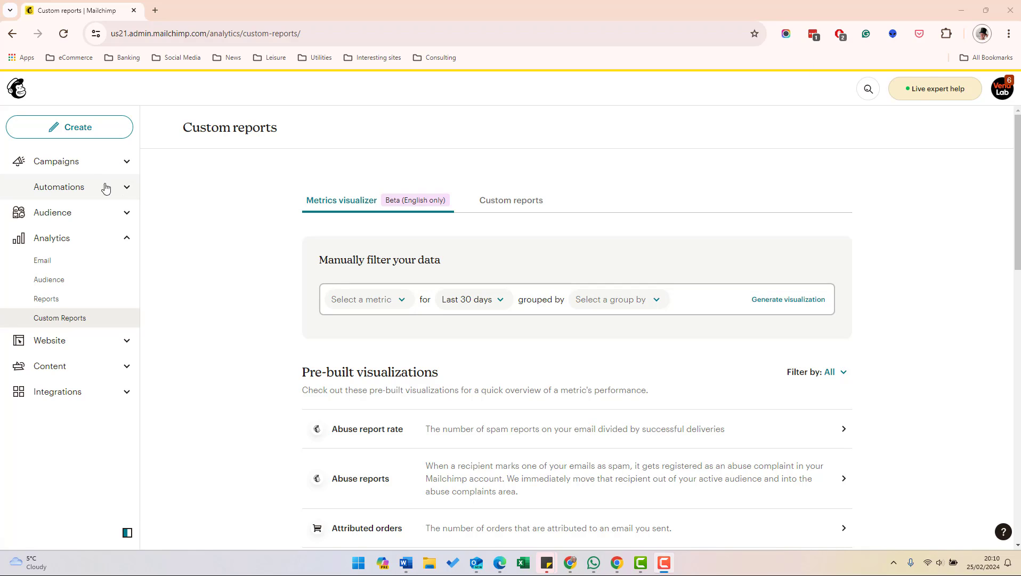
mouse_move(60, 318)
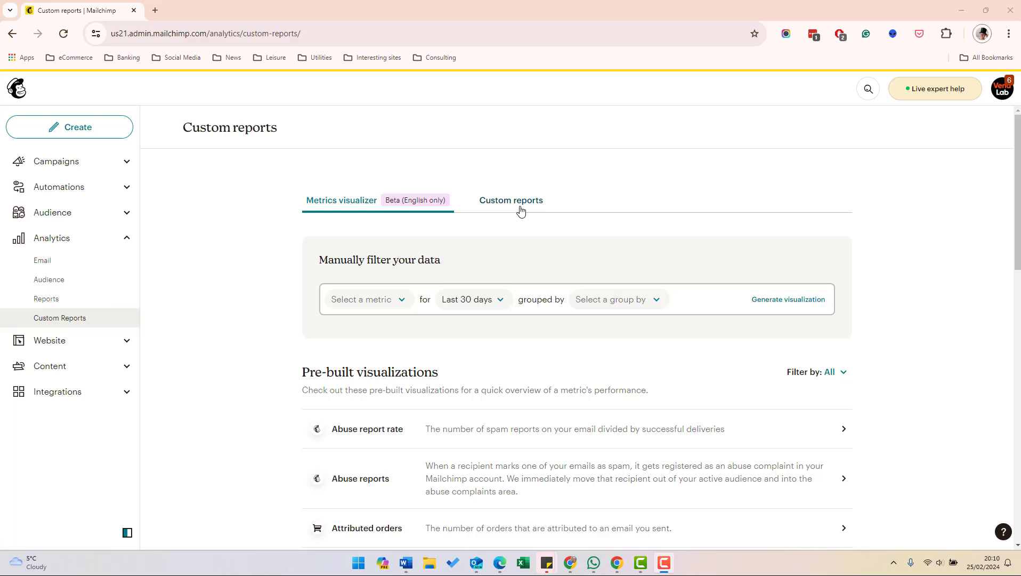
mouse_move(479, 205)
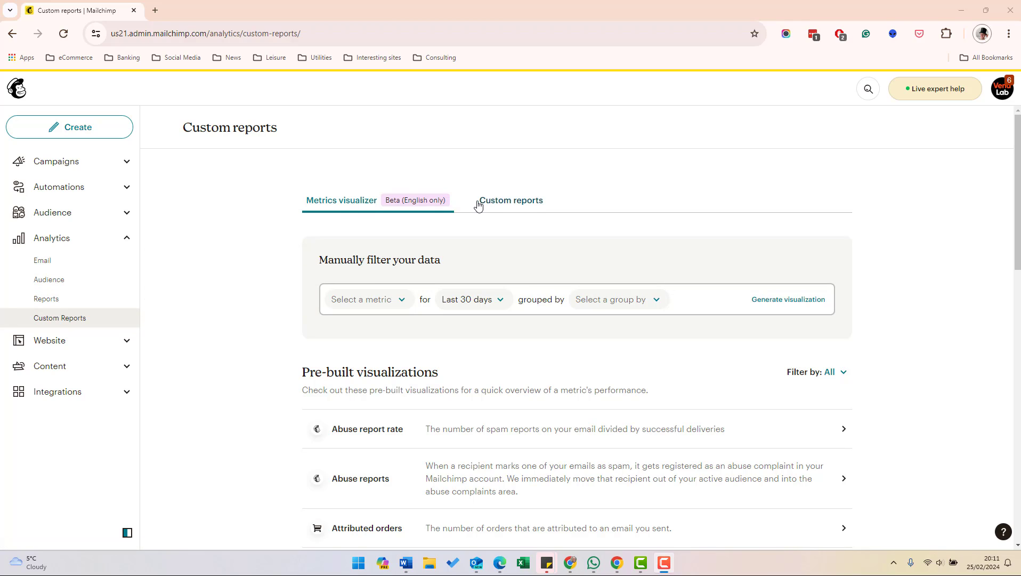
- Show the saved Custom reports list with the completed 'test report'
left_click(515, 201)
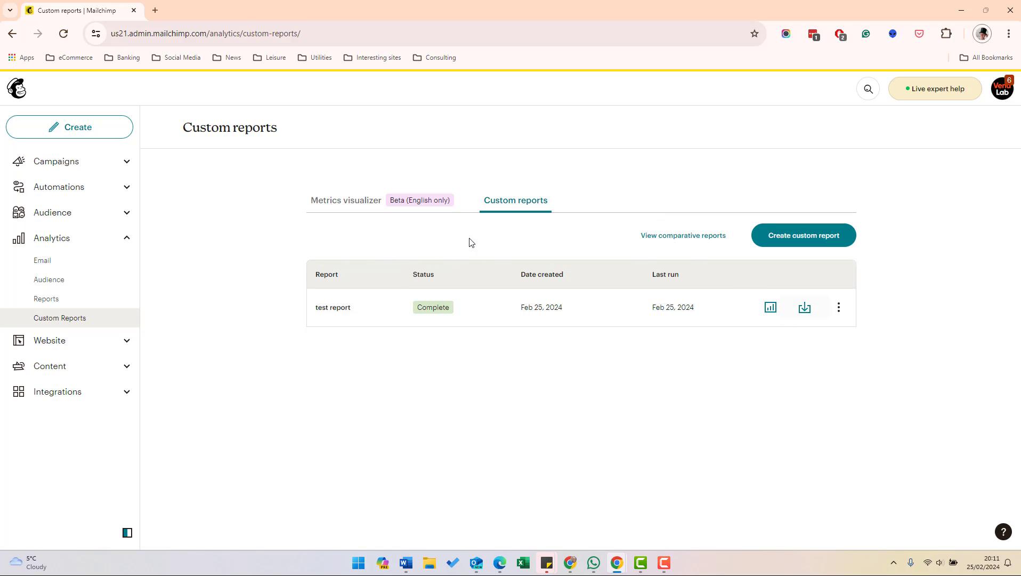
mouse_move(612, 346)
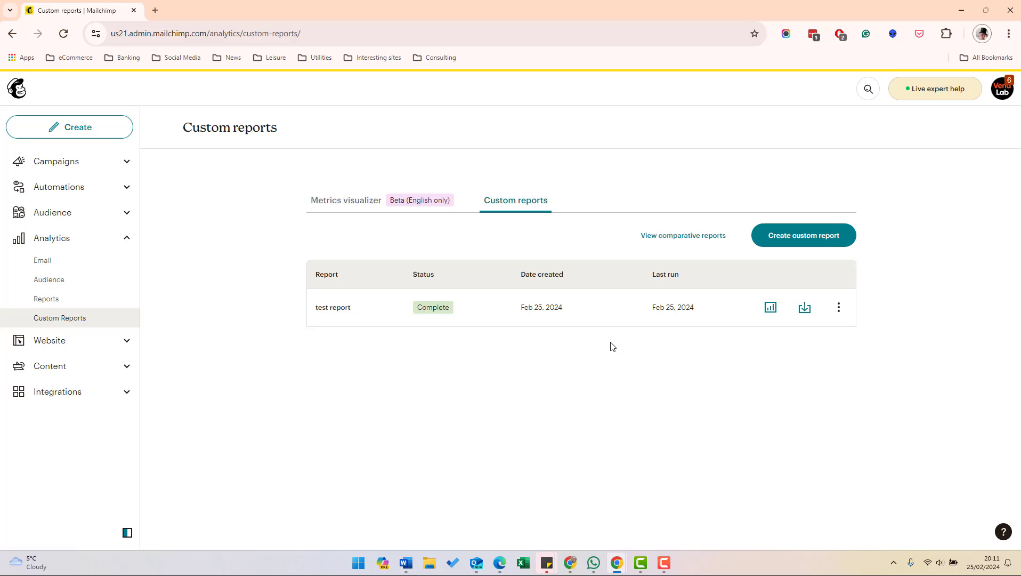
mouse_move(651, 224)
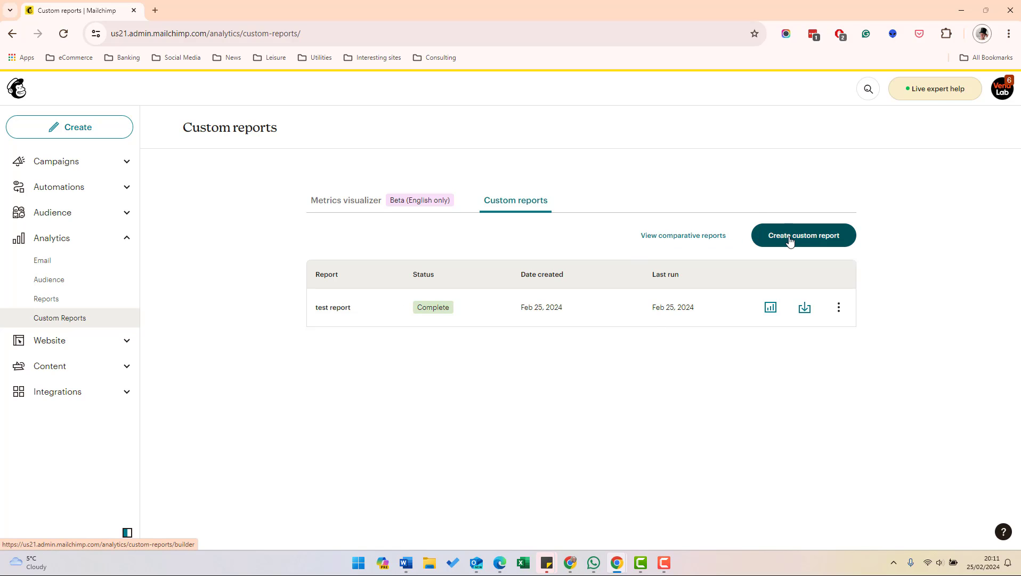
- Create a new custom report and name it 'Test report'
left_click(803, 235)
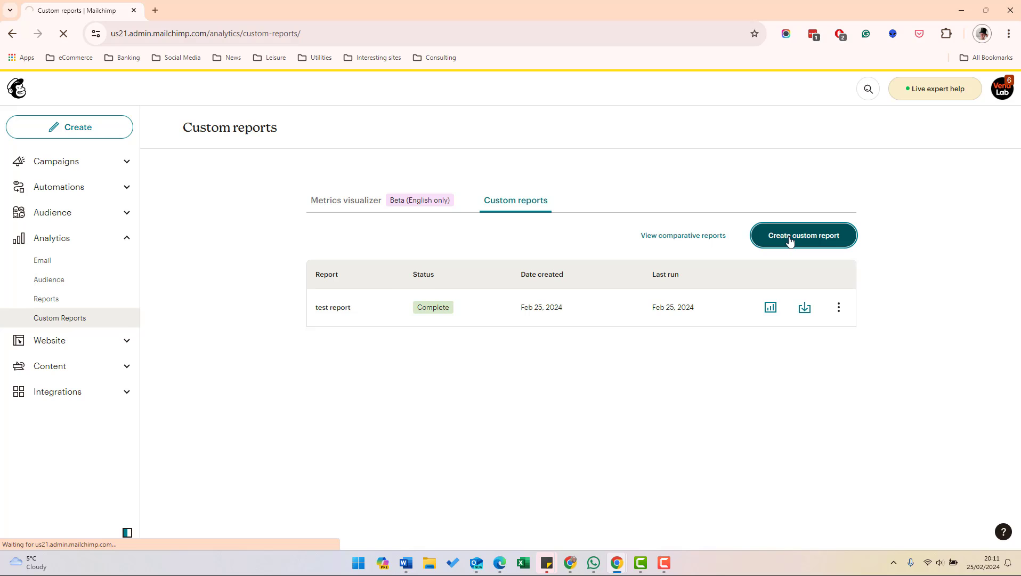
left_click(803, 235)
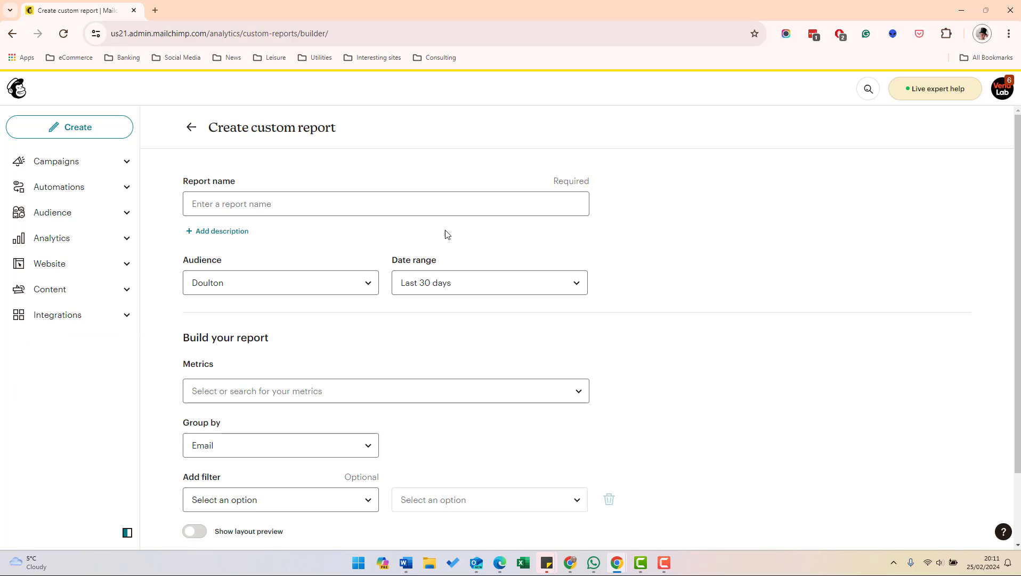
type("T")
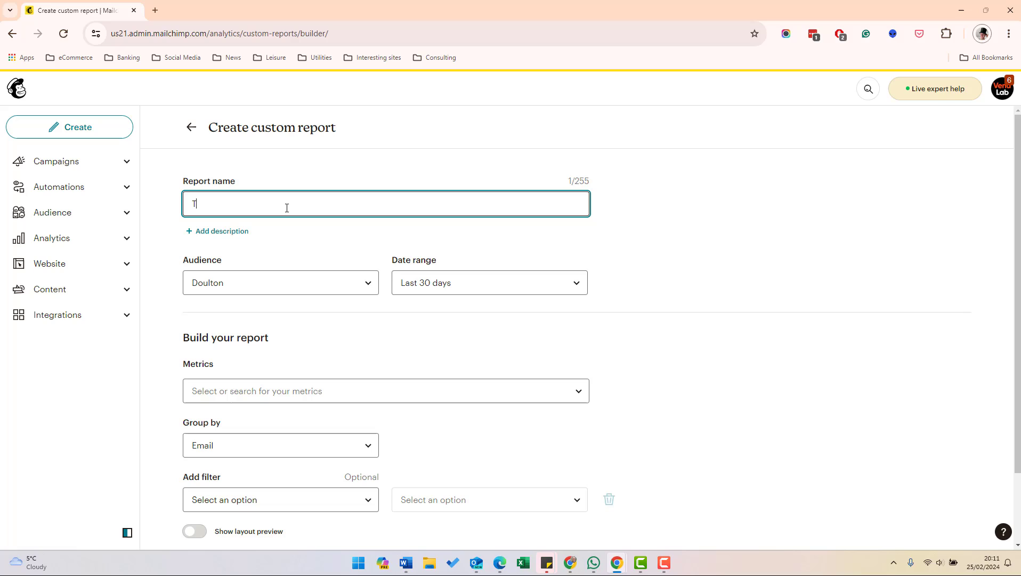
type("Test report")
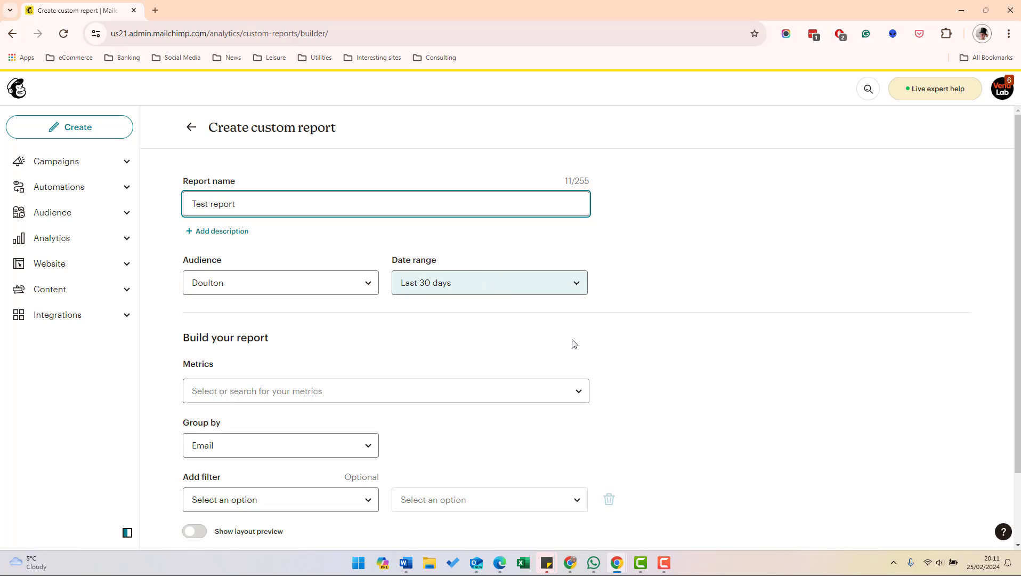
scroll("down", 3)
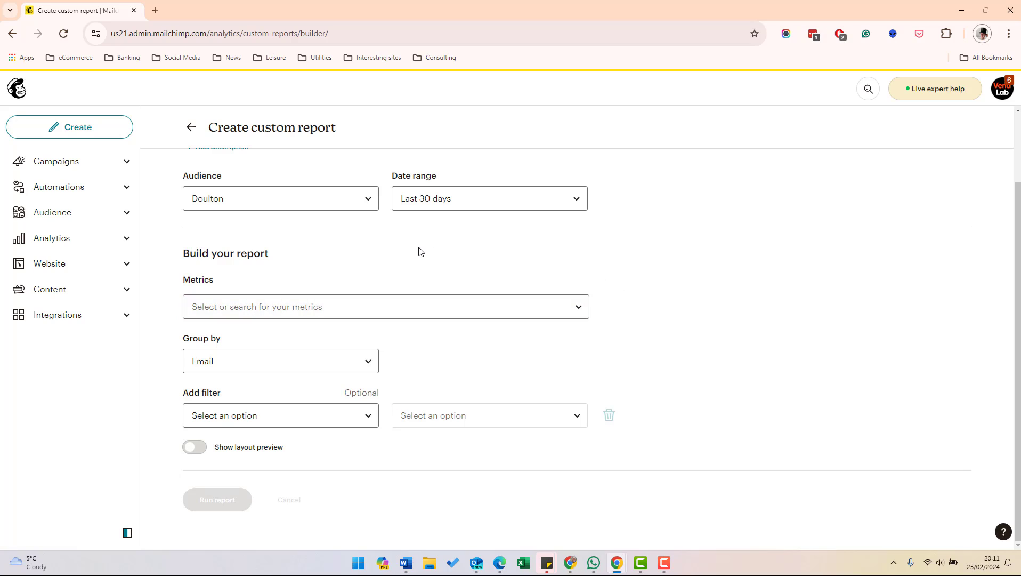
mouse_move(444, 299)
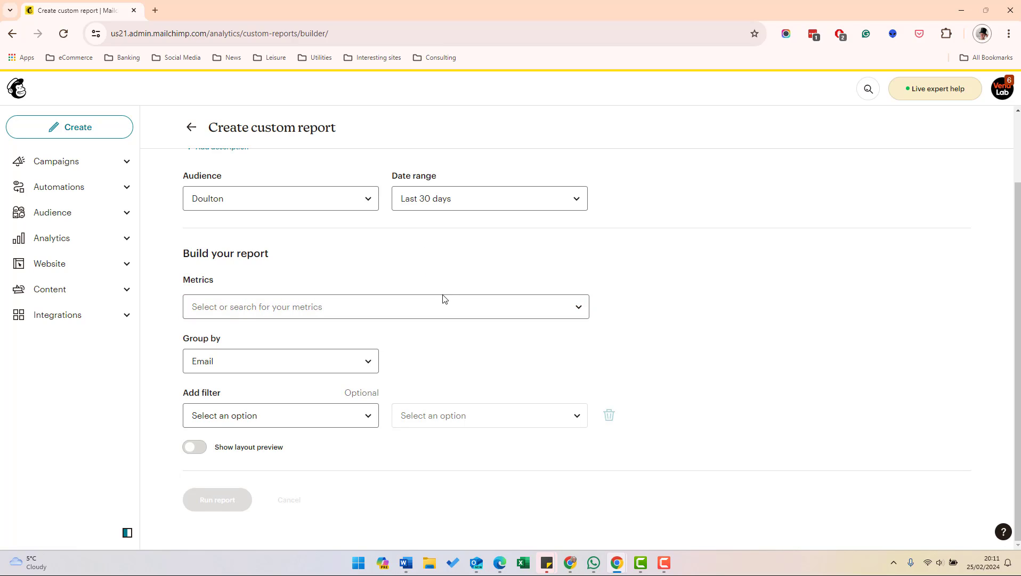
- Select metrics Clicked, Click rate and Clicks per unique opens, grouped by Week
left_click(386, 307)
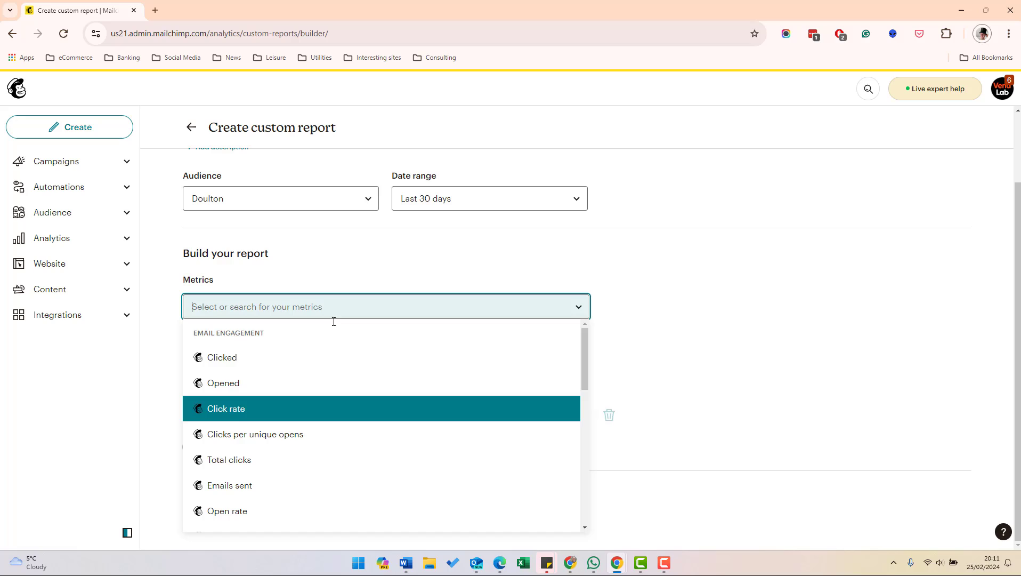
left_click(222, 357)
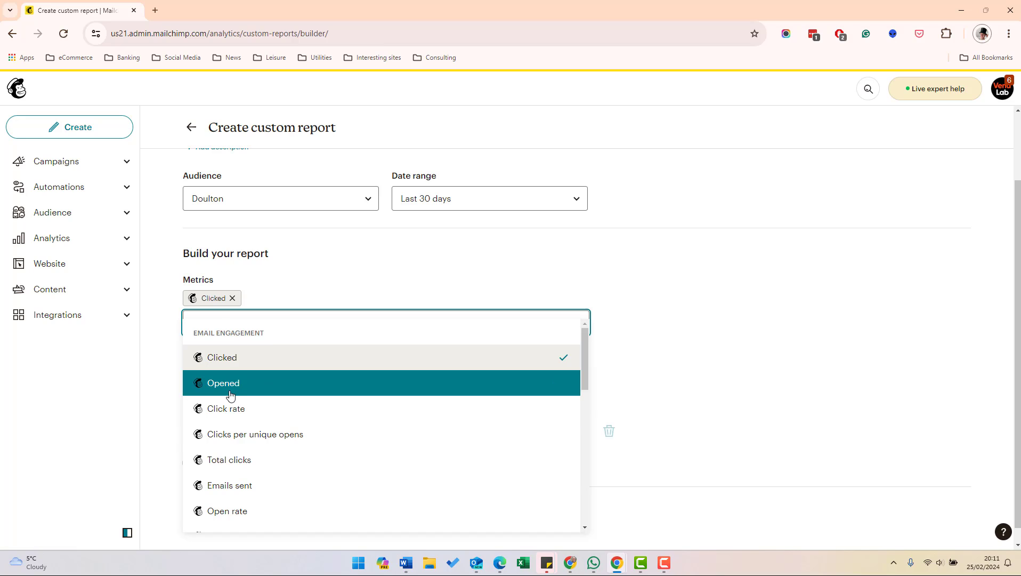
left_click(225, 409)
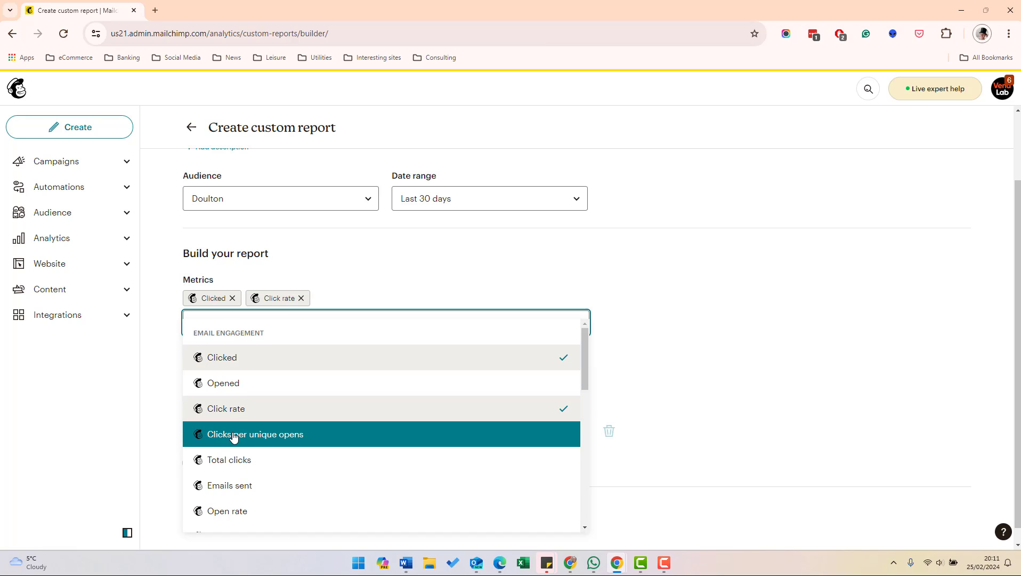
left_click(255, 434)
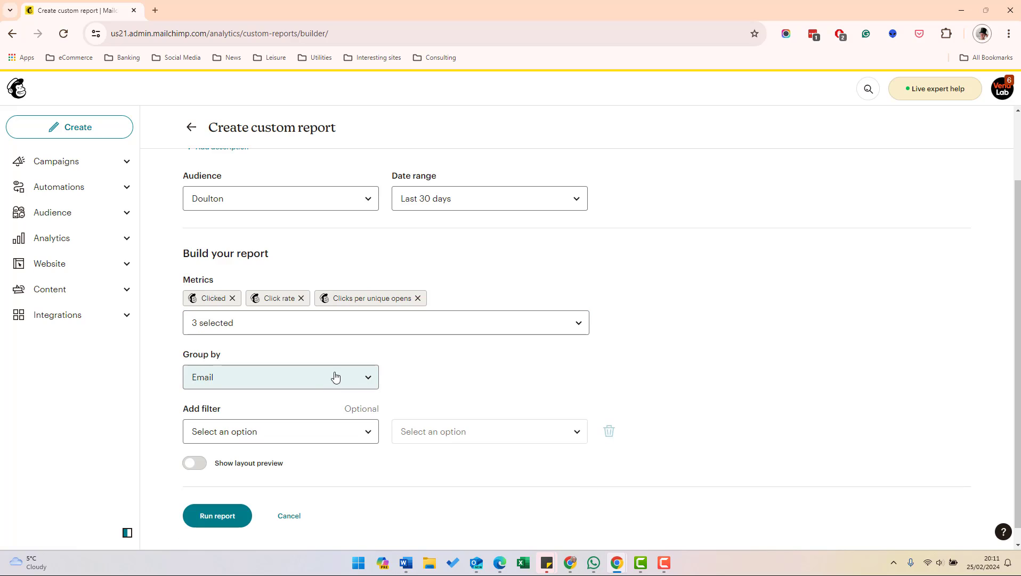
mouse_move(309, 373)
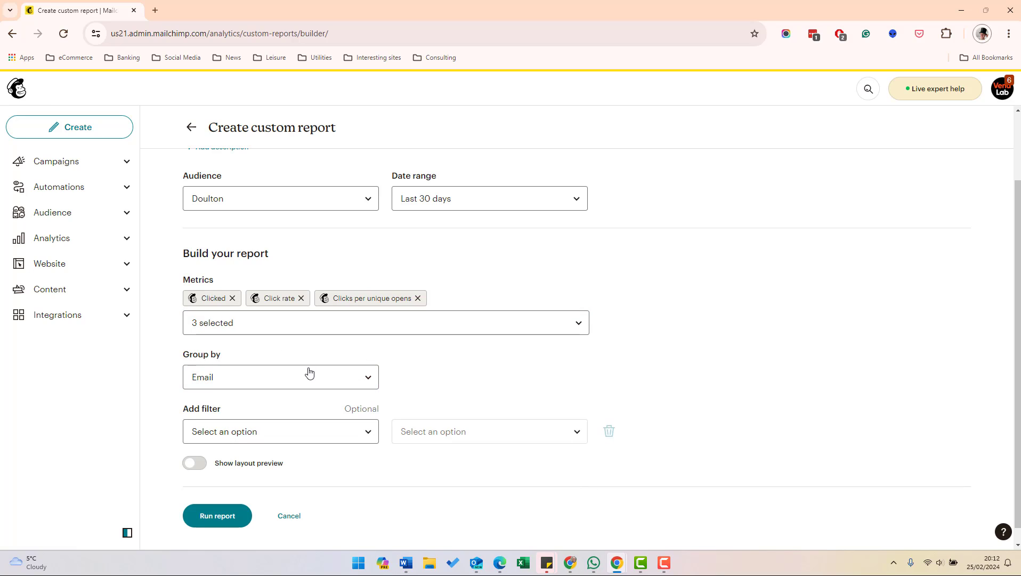
left_click(280, 376)
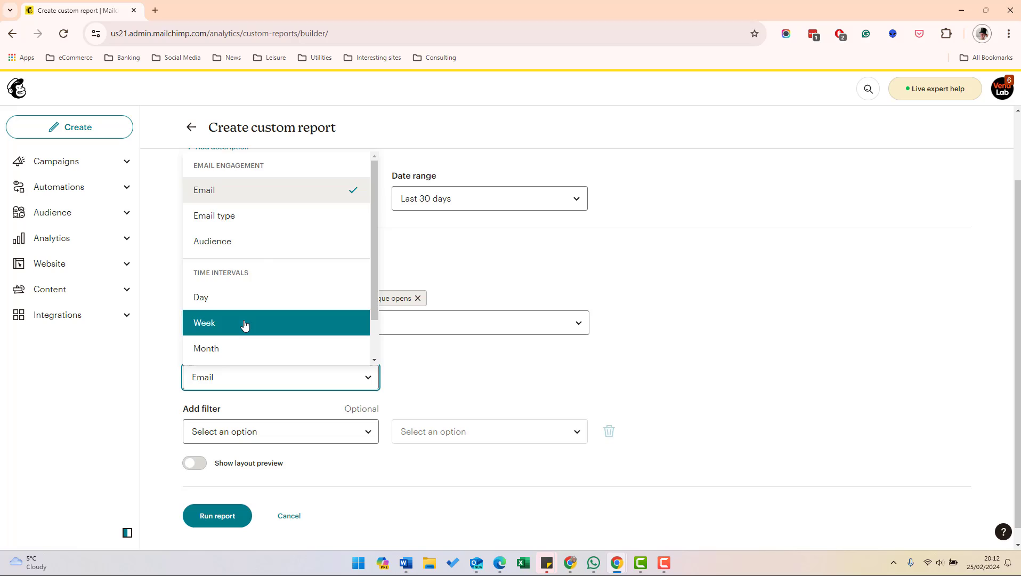
left_click(204, 322)
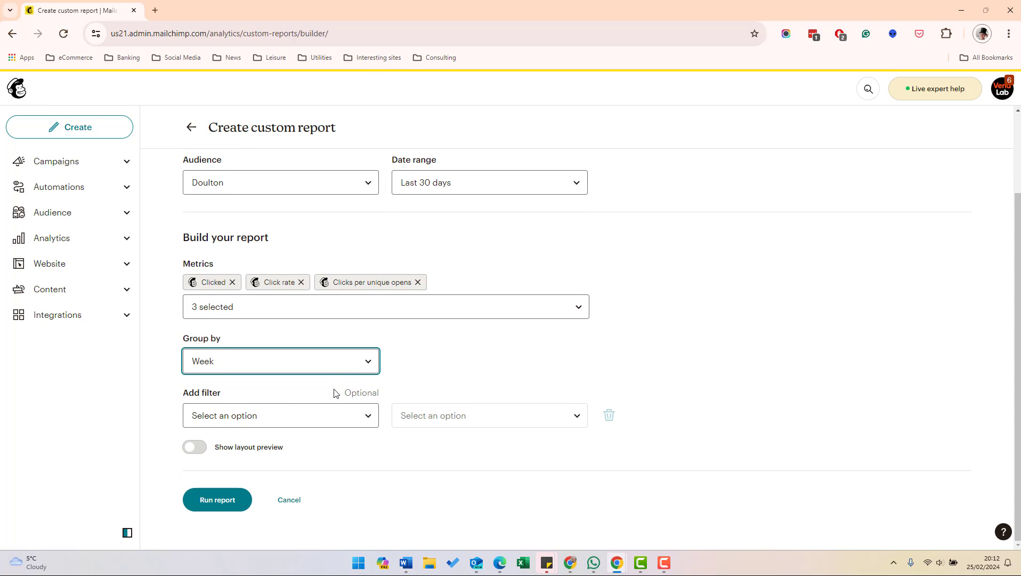
- Add a filter on Email type, then reopen the filter categories to change it
left_click(280, 416)
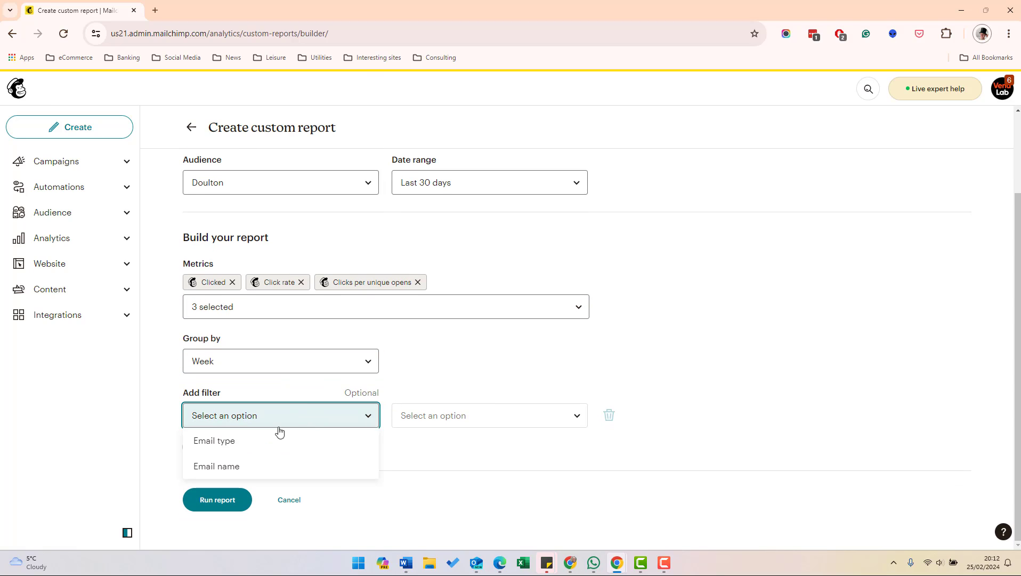
left_click(214, 440)
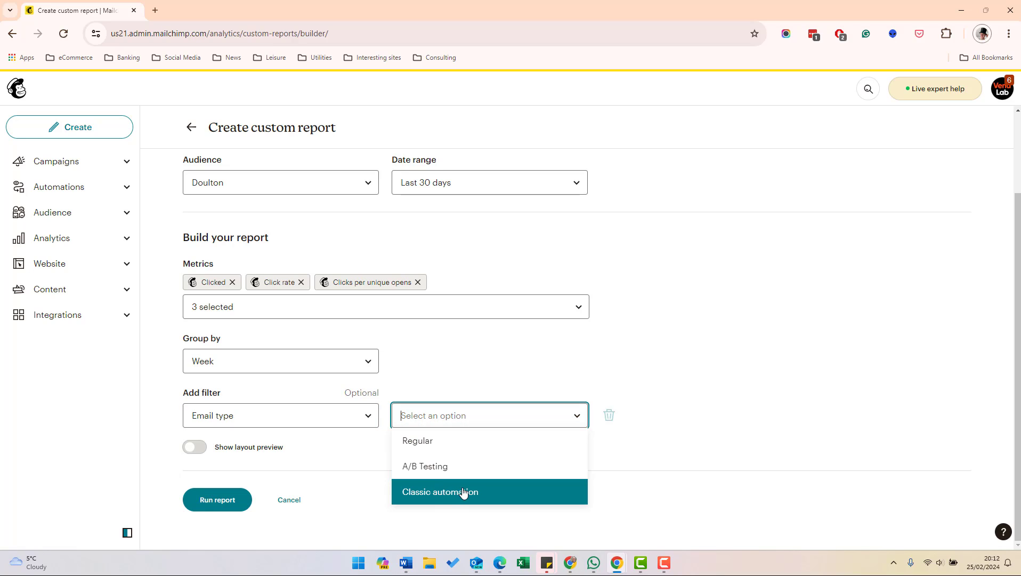
left_click(280, 415)
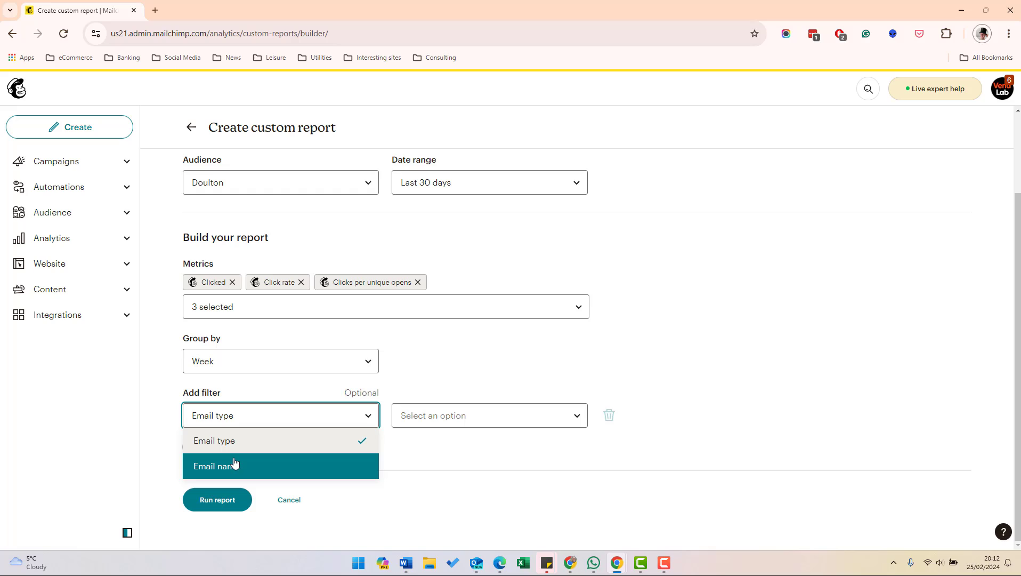
mouse_move(264, 472)
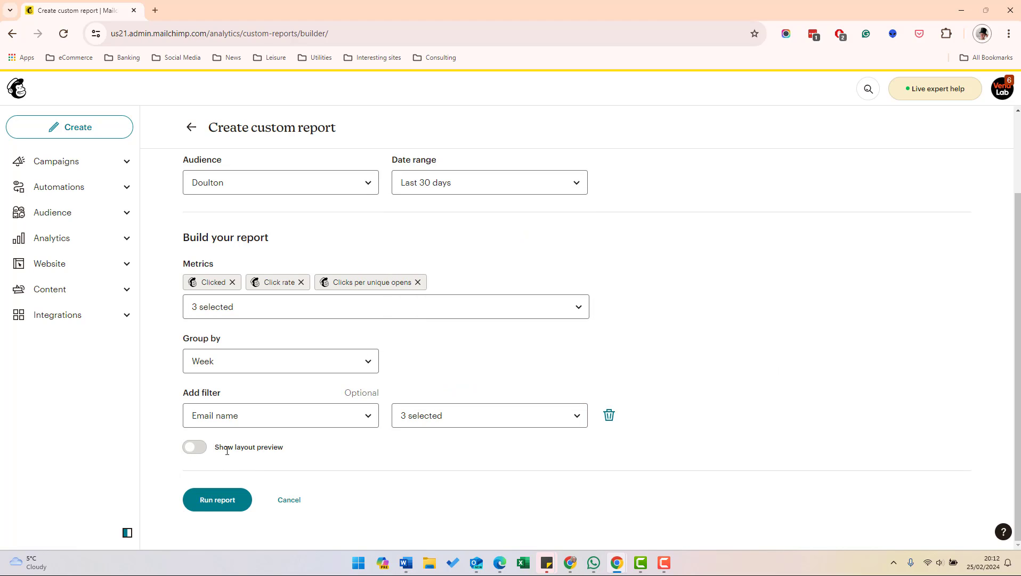
- Finish the email-name filter selection and run the custom report
left_click(193, 446)
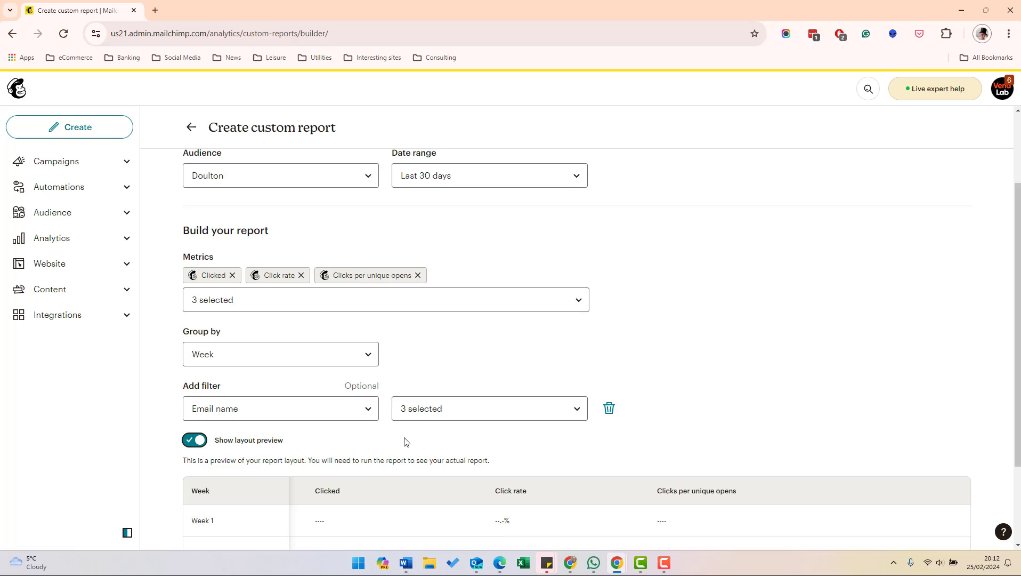
scroll("down", 3)
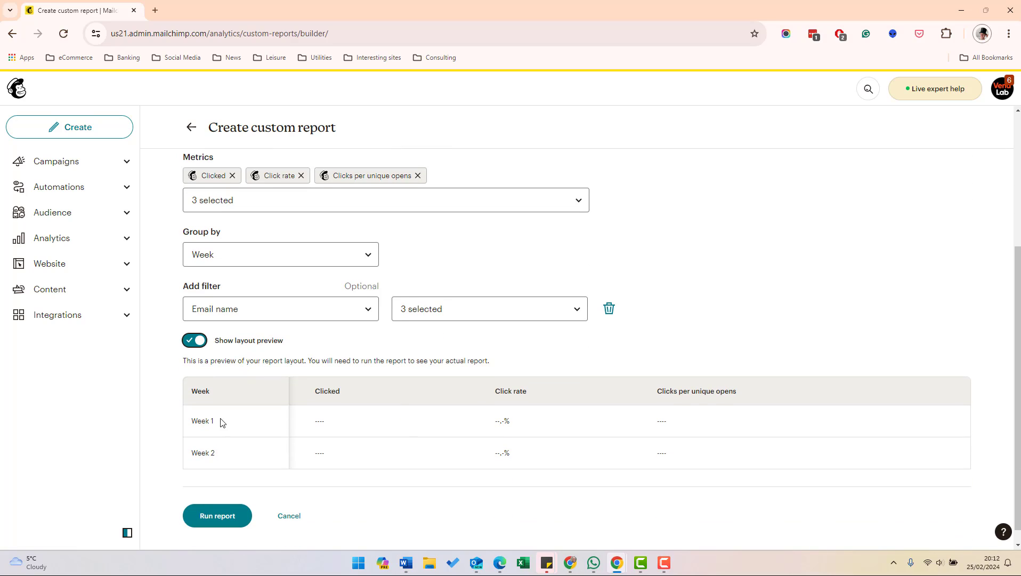
mouse_move(319, 388)
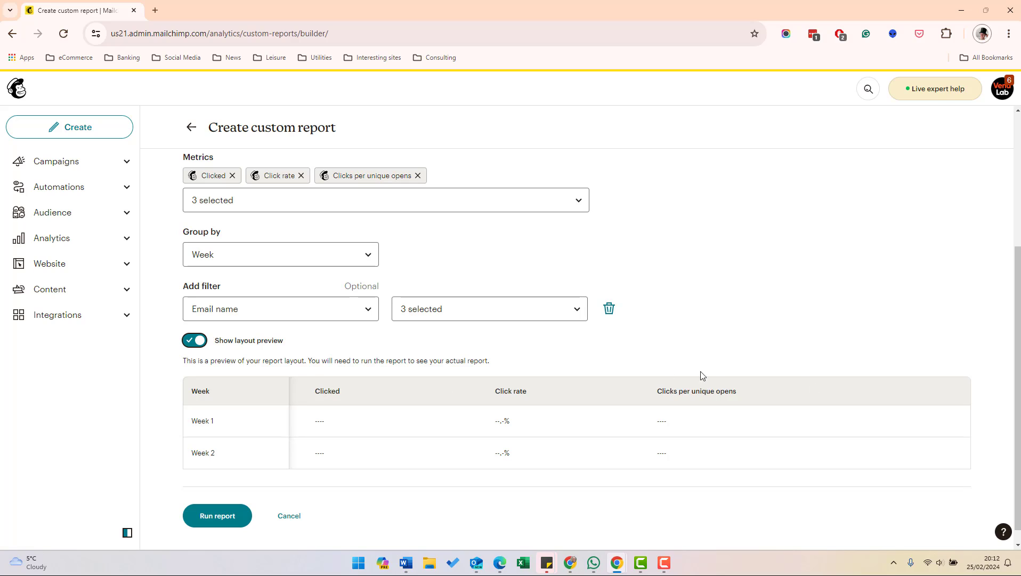
left_click(216, 515)
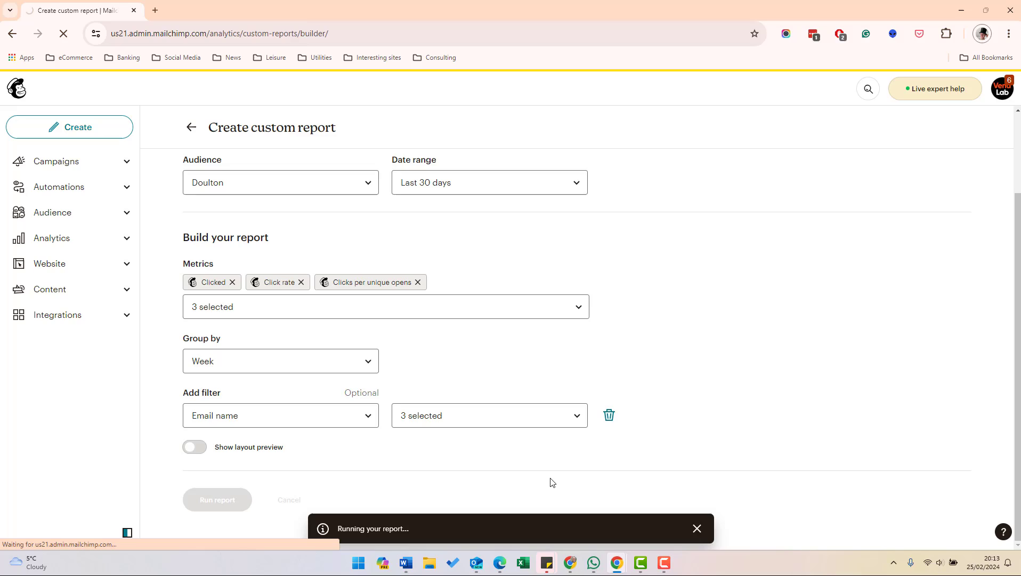
- View the total-clicks graph of the lowercase 'test report', then close it
left_click(216, 500)
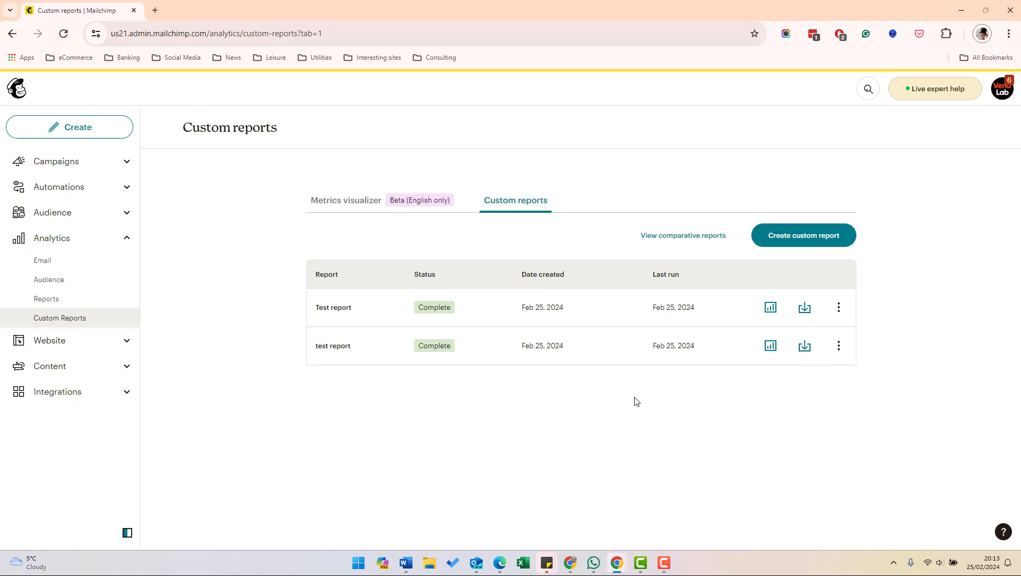
mouse_move(770, 346)
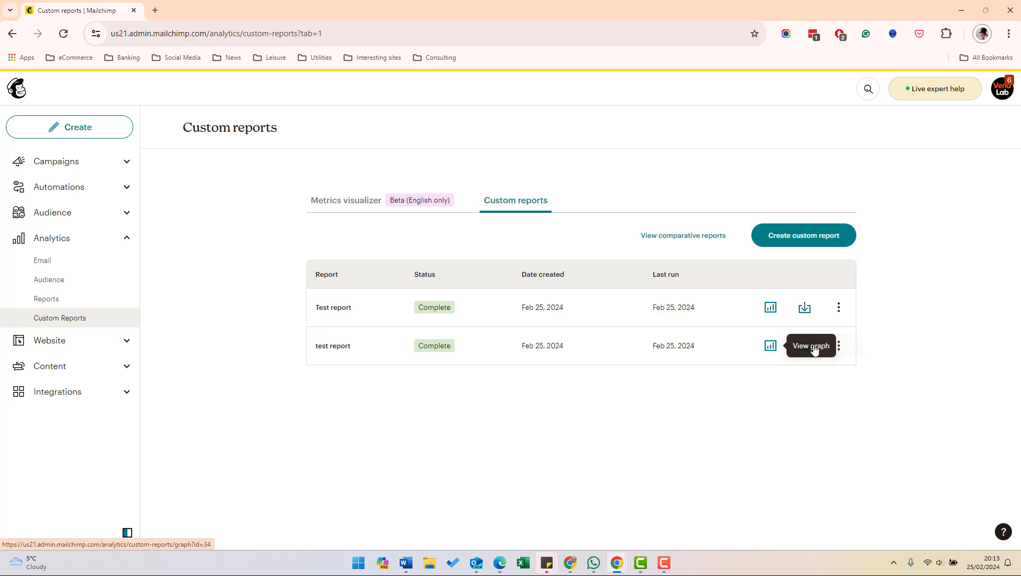
mouse_move(404, 348)
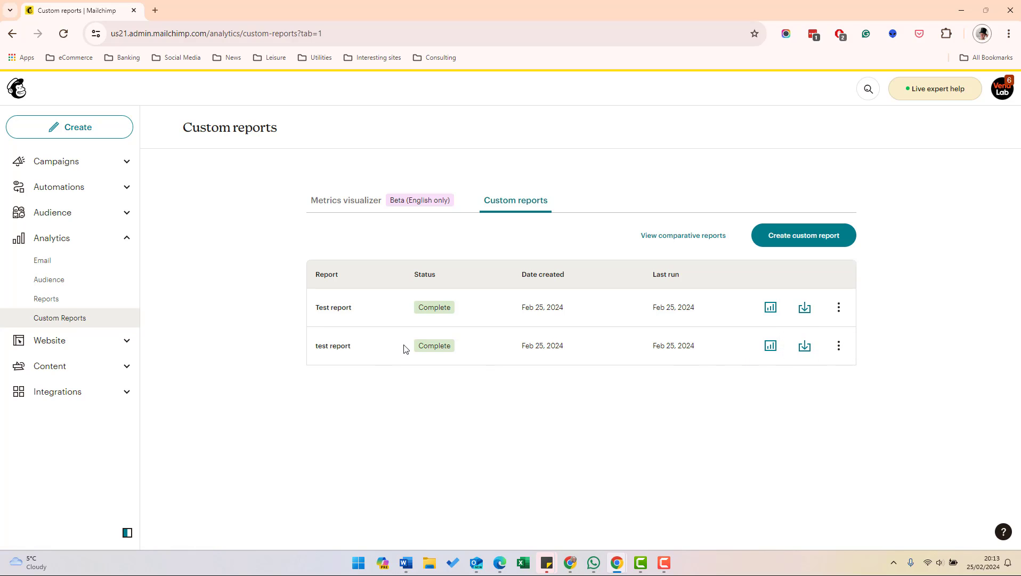
left_click(771, 345)
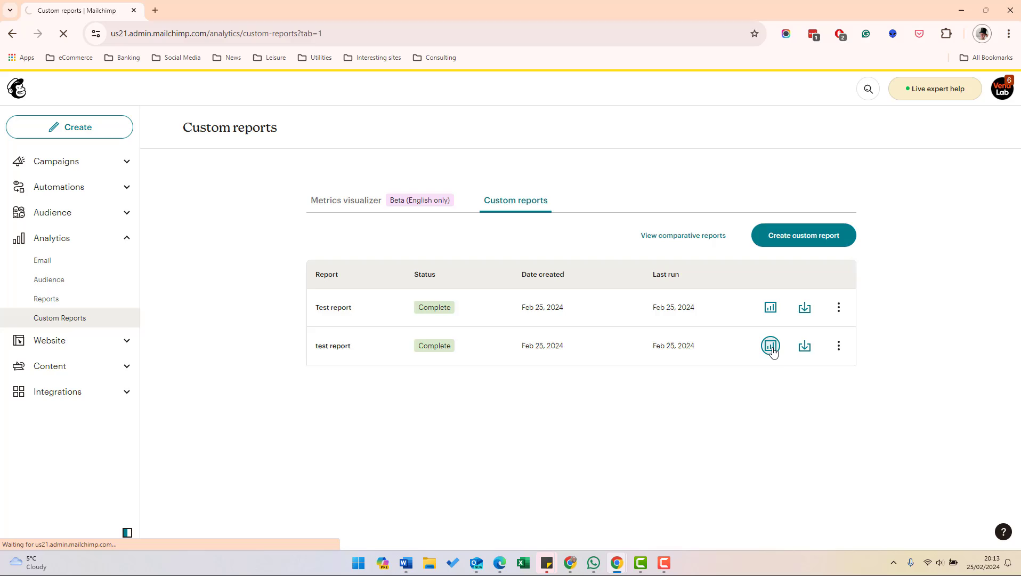
left_click(771, 345)
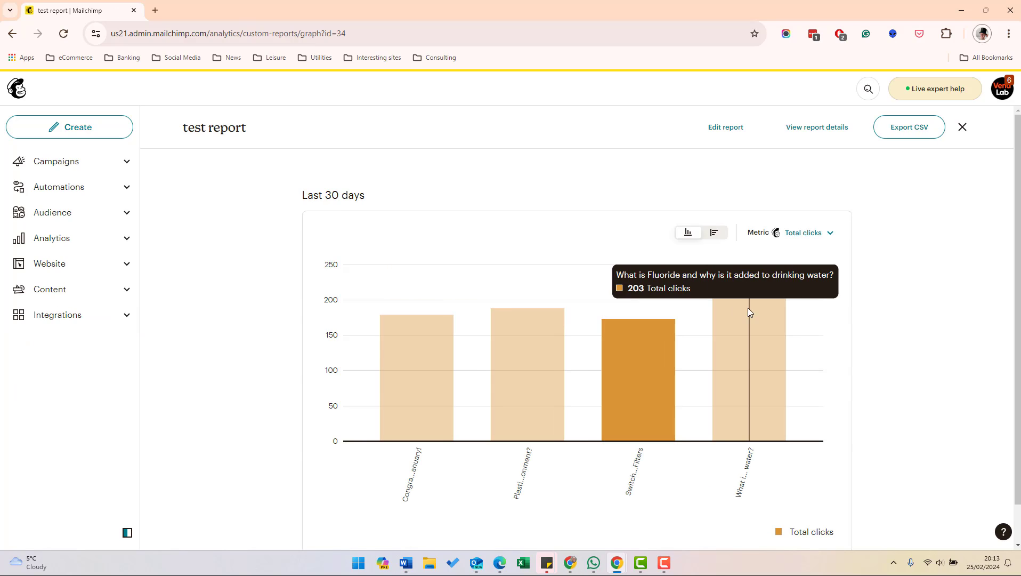
mouse_move(265, 340)
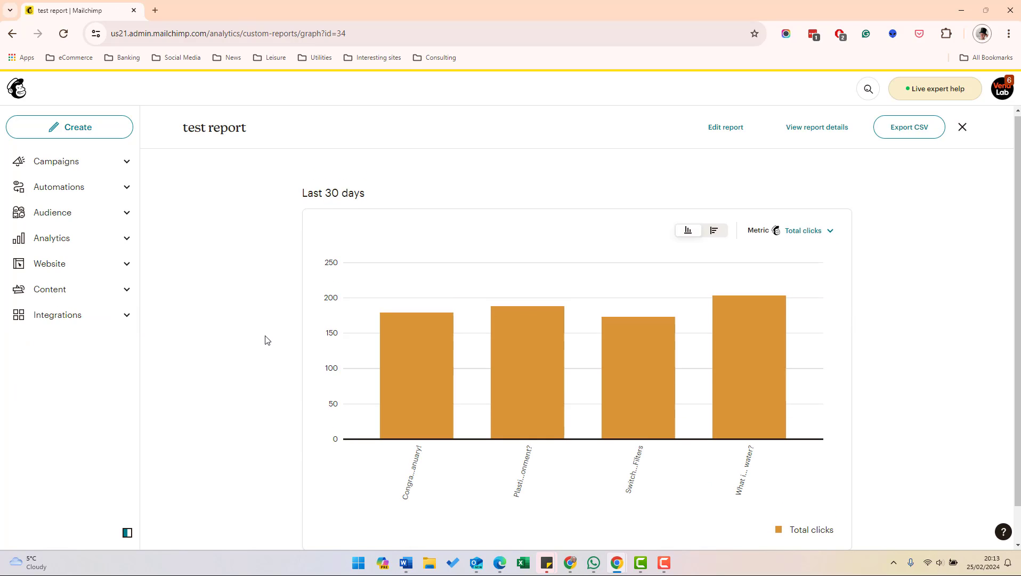
left_click(962, 127)
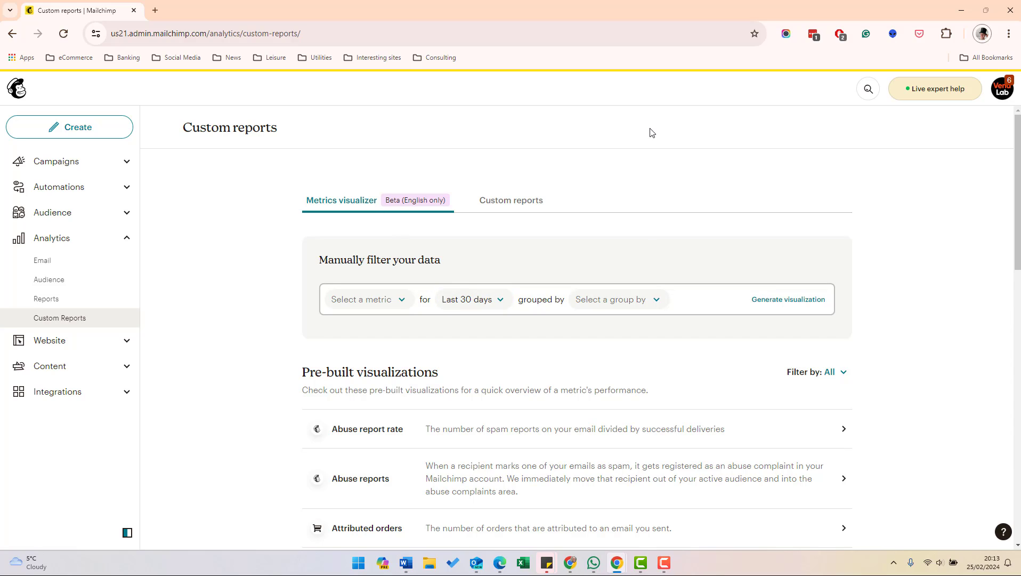
mouse_move(591, 252)
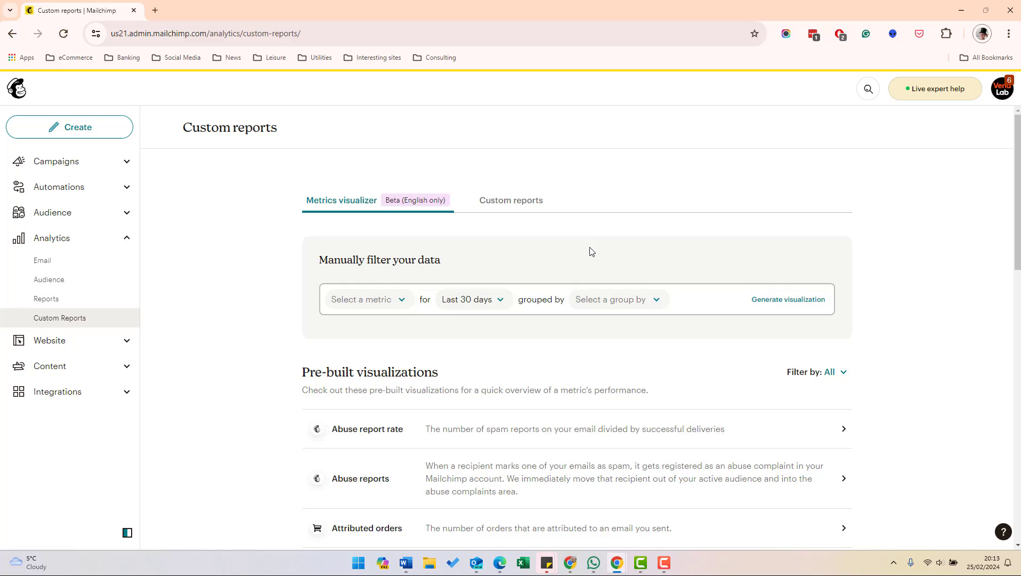
- Open the pre-built Bounce rate visualization from the list
scroll("down", 3)
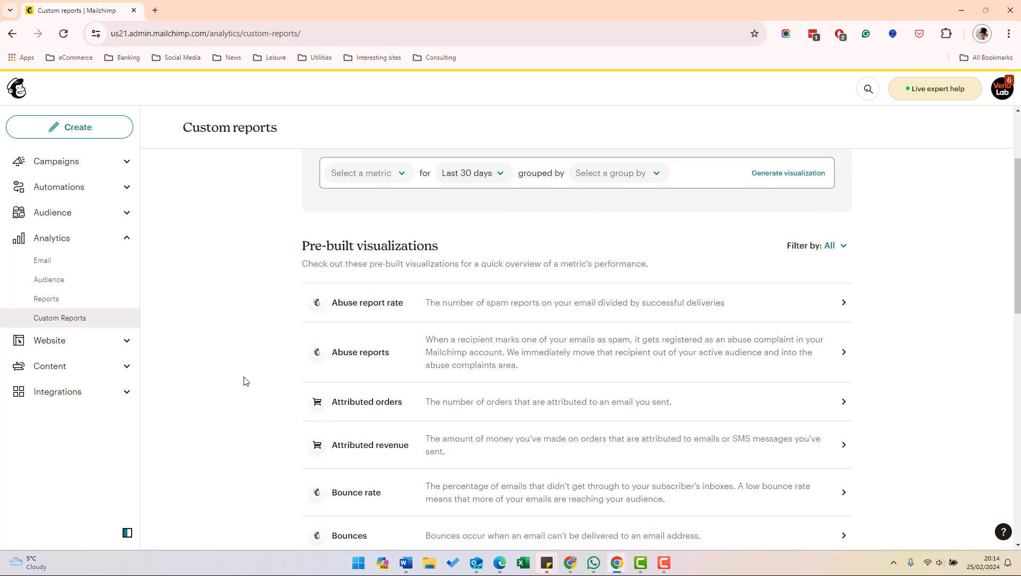
scroll("down", 3)
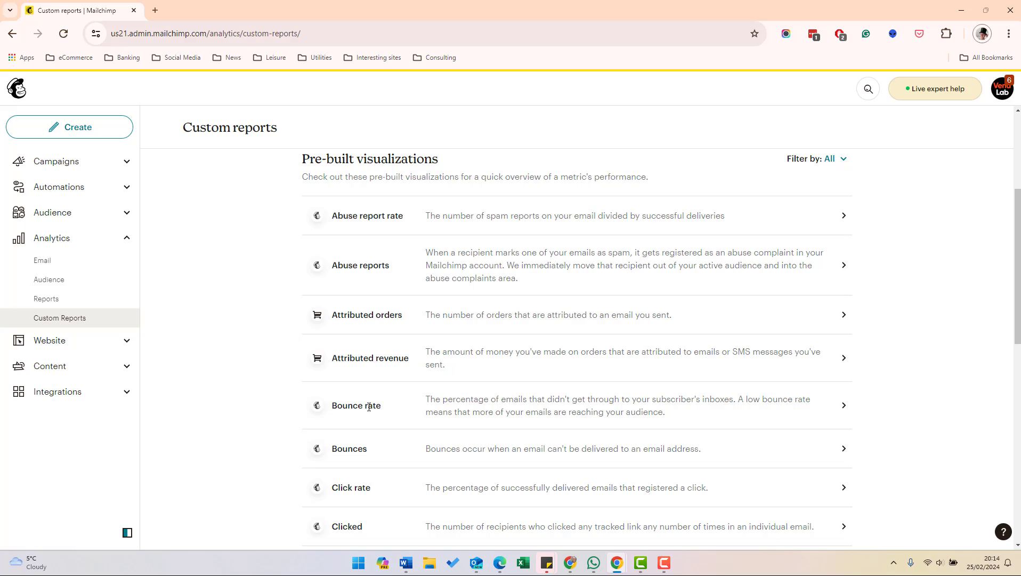
left_click(356, 405)
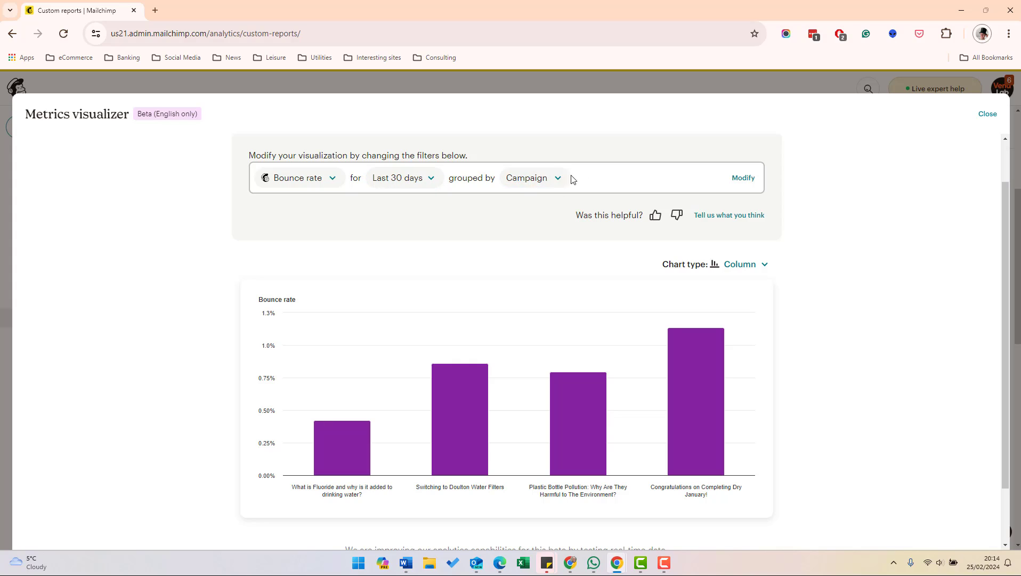
mouse_move(319, 488)
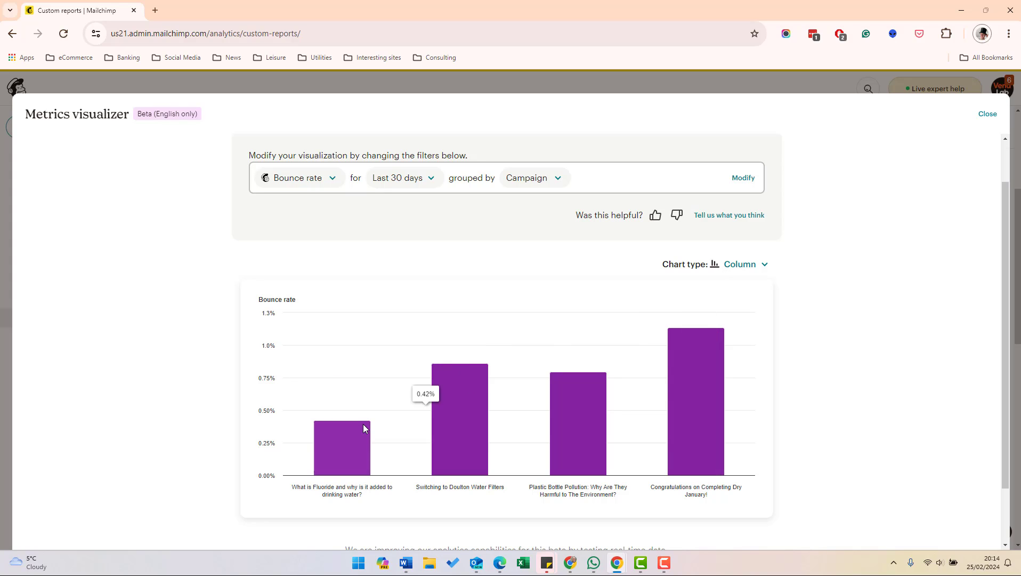
- Set the bounce rate chart's grouping to Audience
left_click(533, 177)
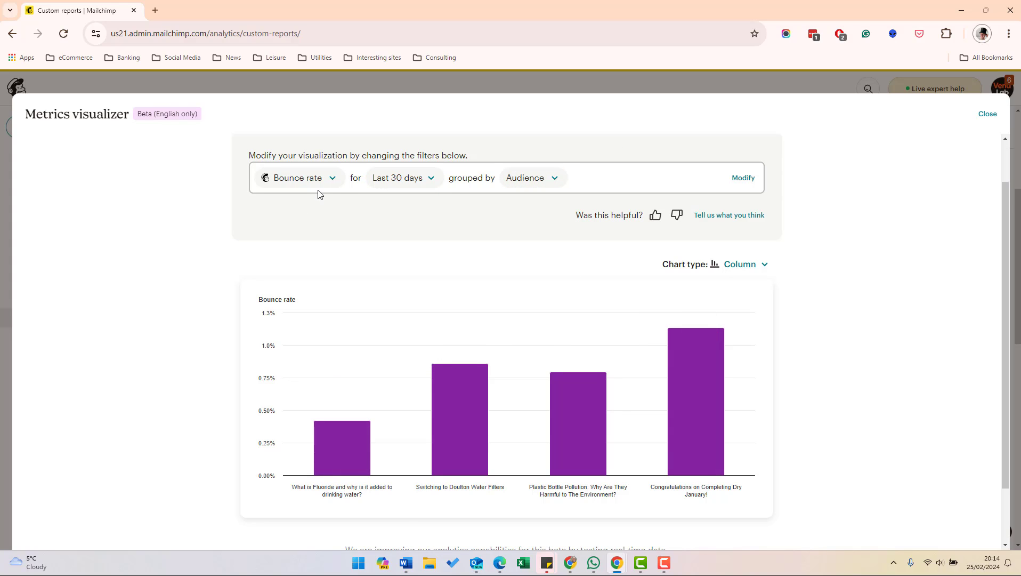
- Regenerate the chart as Click rate, last 30 days, grouped by Campaign
left_click(297, 177)
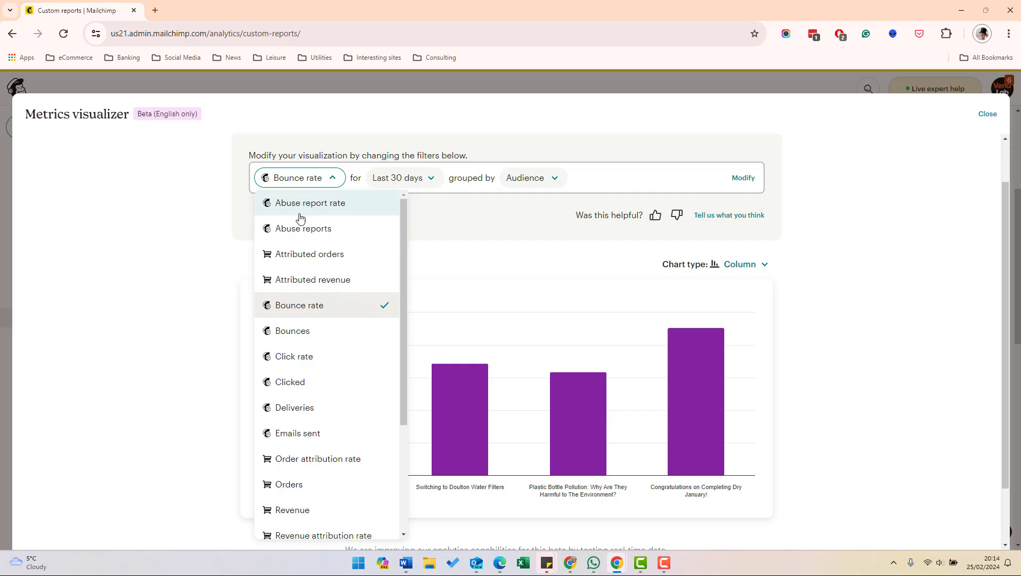
left_click(295, 356)
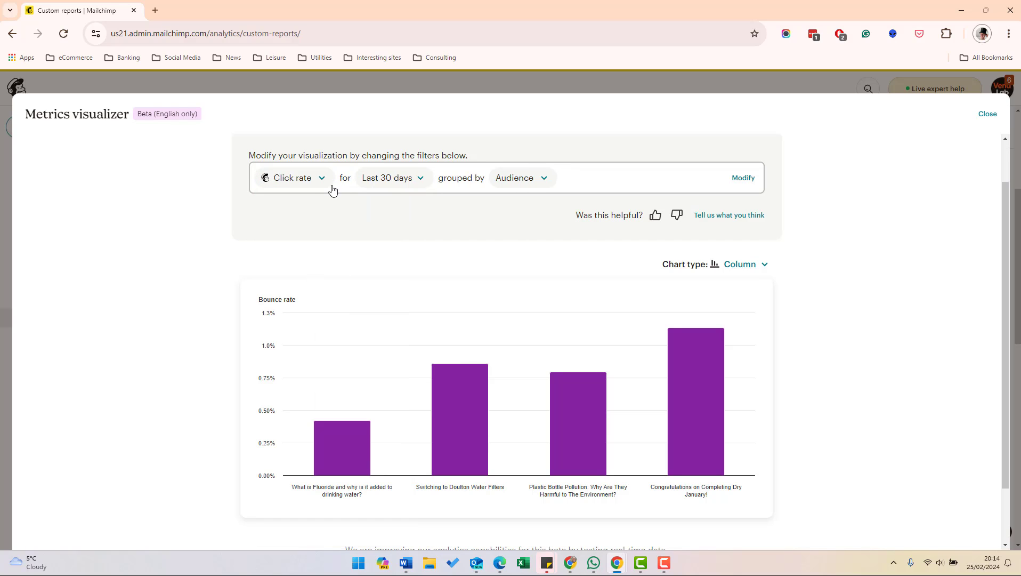
left_click(391, 177)
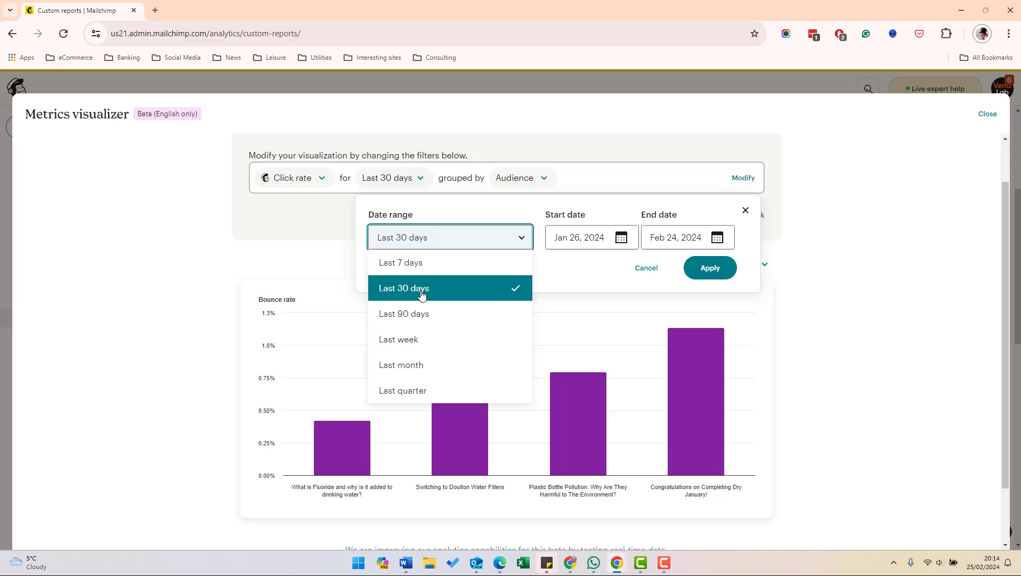
left_click(522, 178)
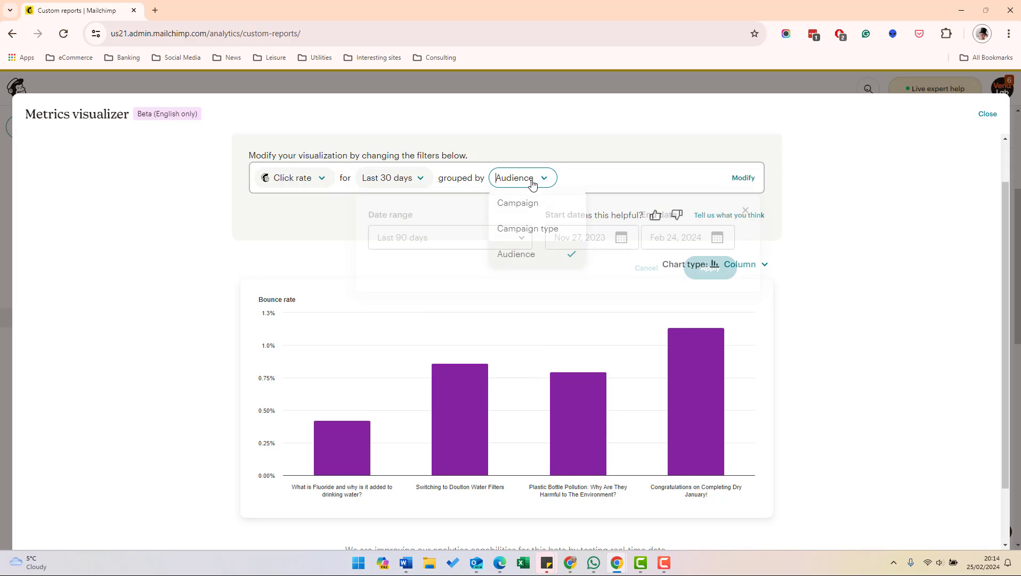
left_click(517, 203)
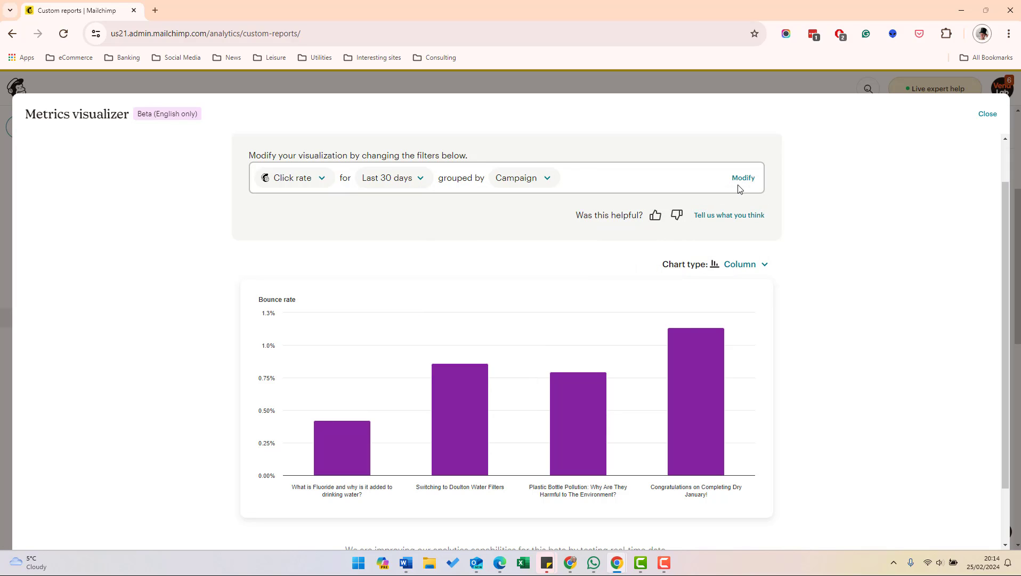
left_click(743, 177)
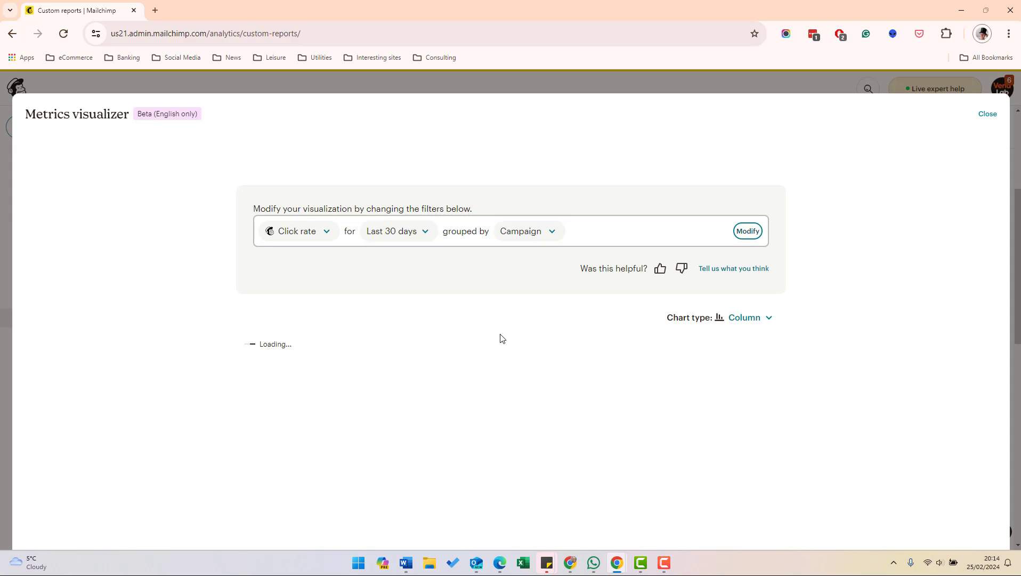